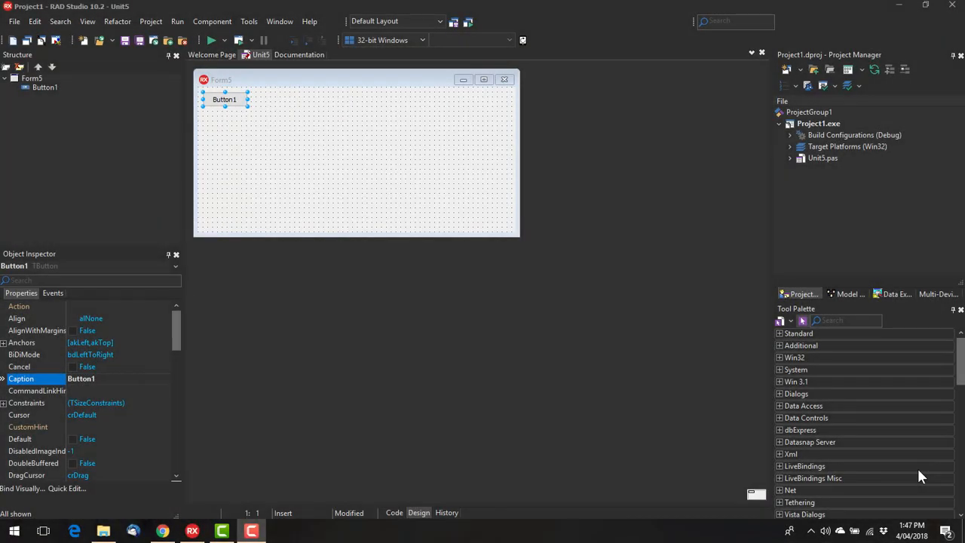
{"action": "mouse_move", "coordinate": [623, 362]}
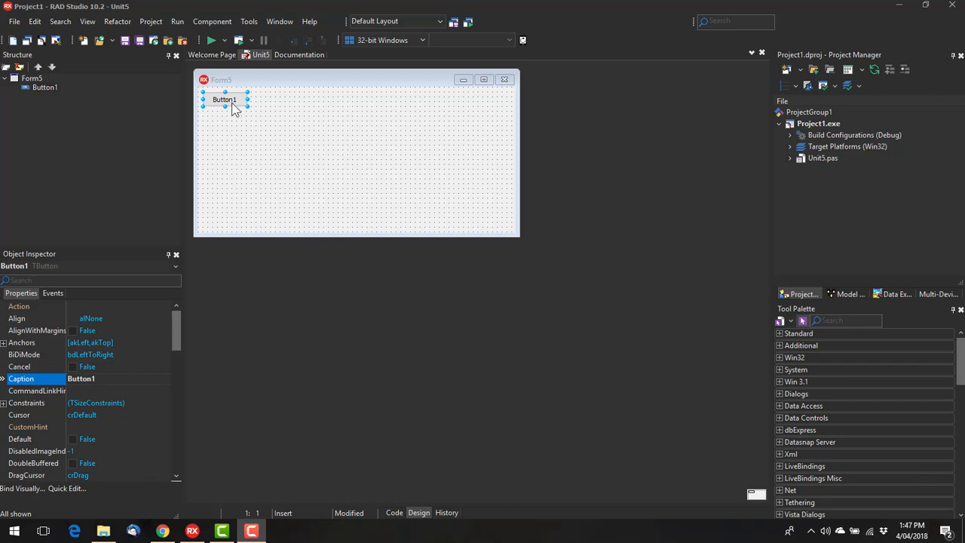
Step: Create the Button1Click handler and declare var x : TArray<integer>;
{"action": "double_click", "coordinate": [223, 100]}
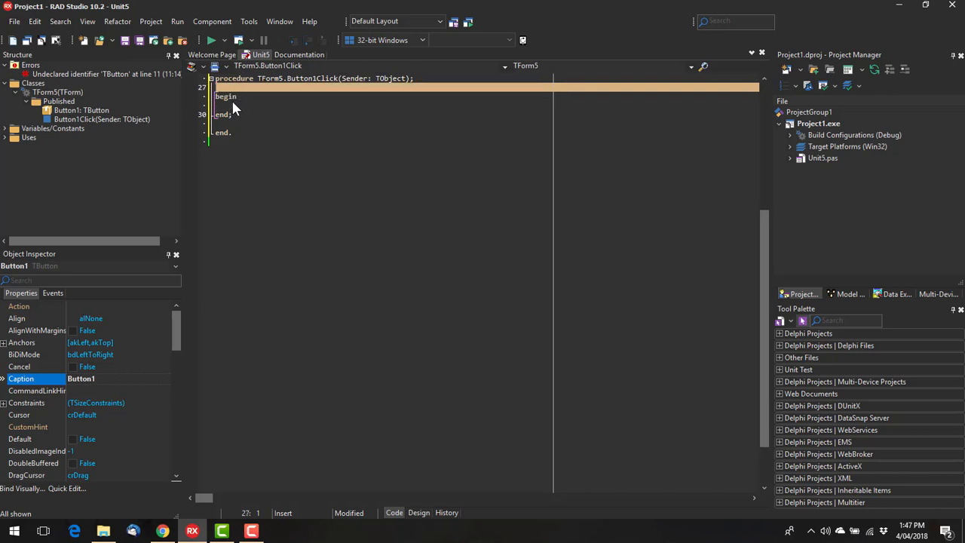
{"action": "type", "text": "var"}
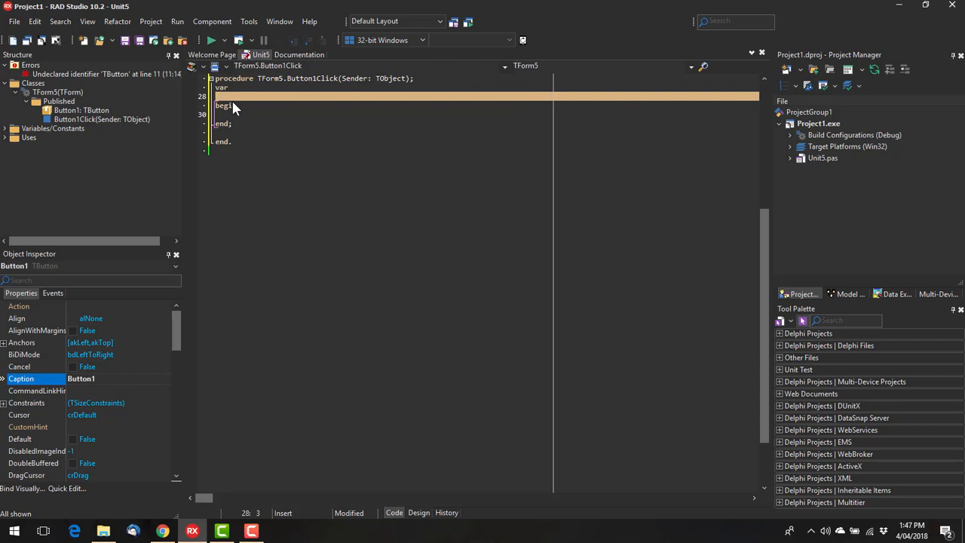
{"action": "type", "text": "x : T"}
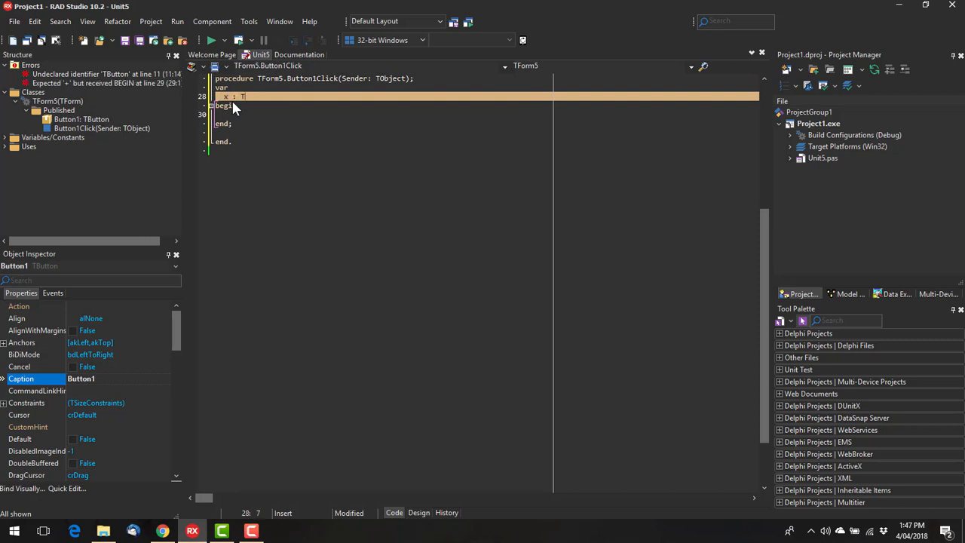
{"action": "type", "text": "Array"}
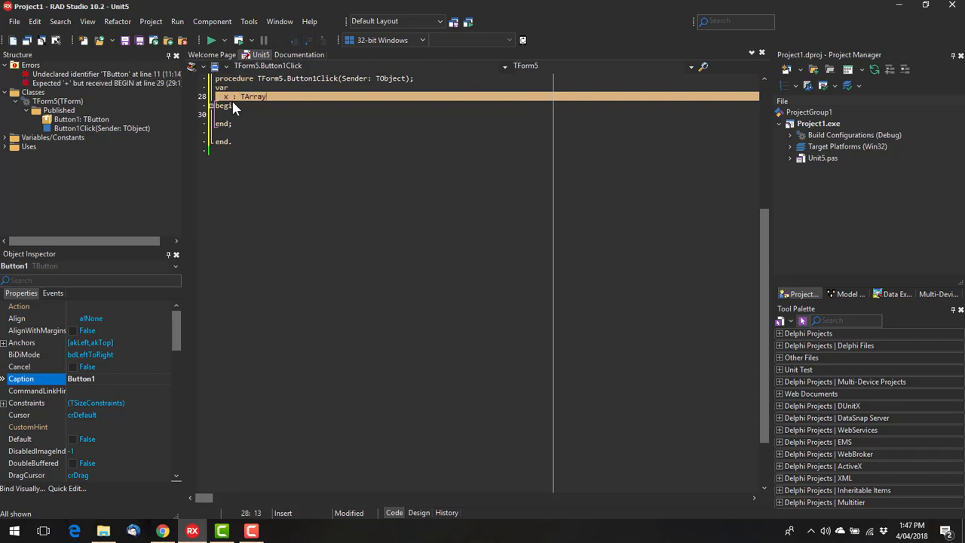
{"action": "type", "text": "<integer"}
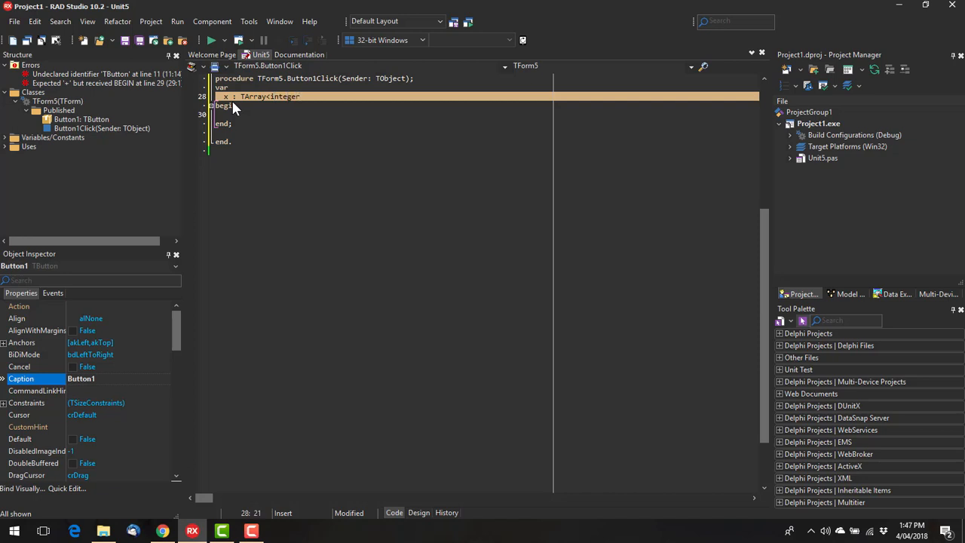
{"action": "type", "text": ">;"}
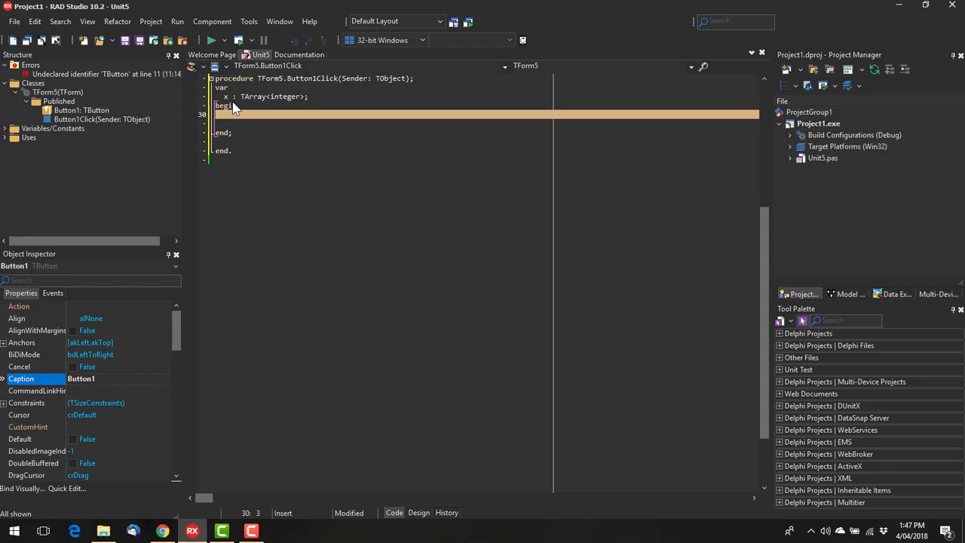
Step: Assign x:=[1,2,3,4,5,6] and add ShowMessage(x[3].ToString)
{"action": "type", "text": "x:="}
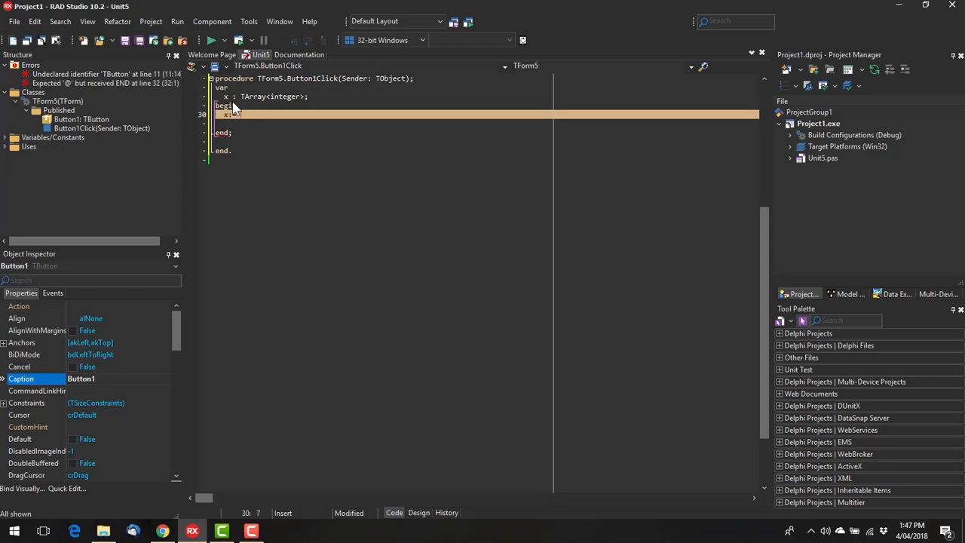
{"action": "type", "text": "[1,2,"}
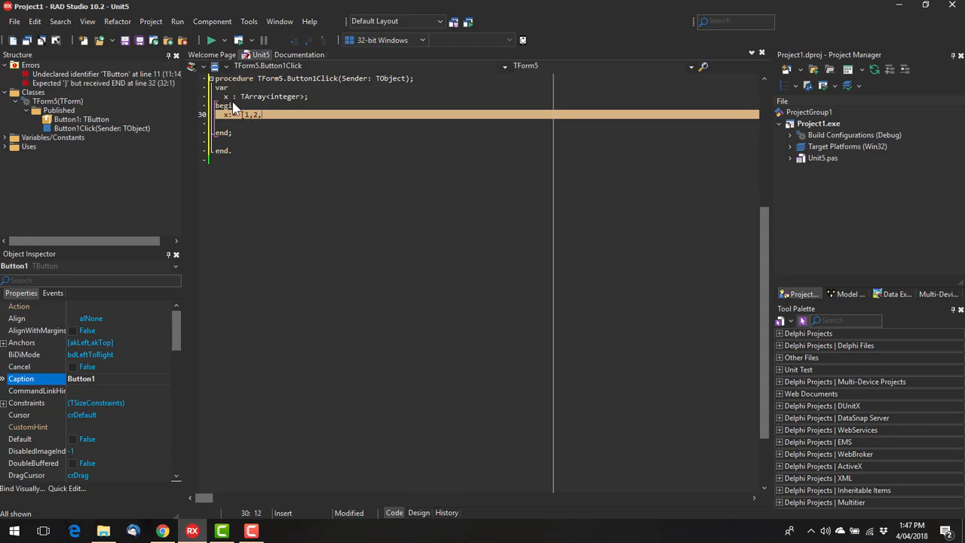
{"action": "type", "text": "3,4,5,6];"}
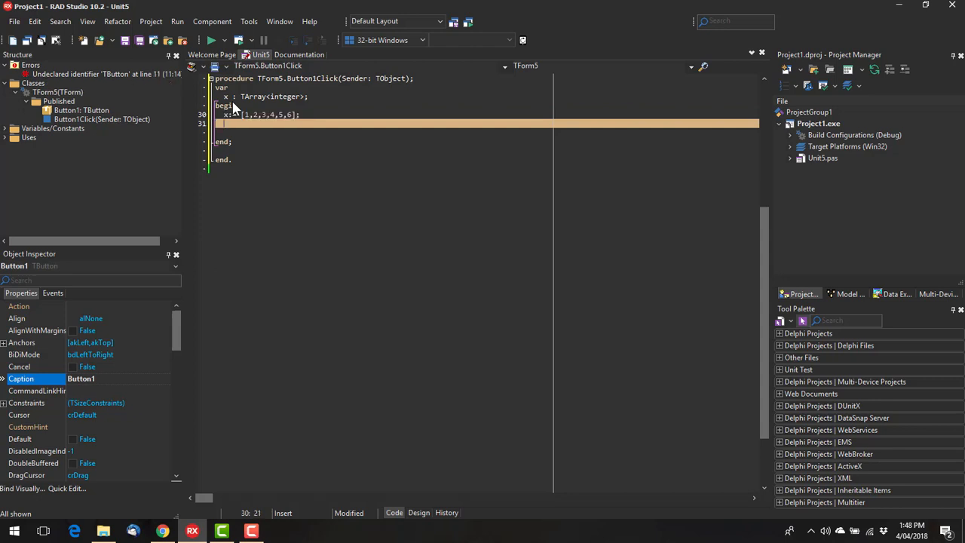
{"action": "type", "text": "ShowMessa"}
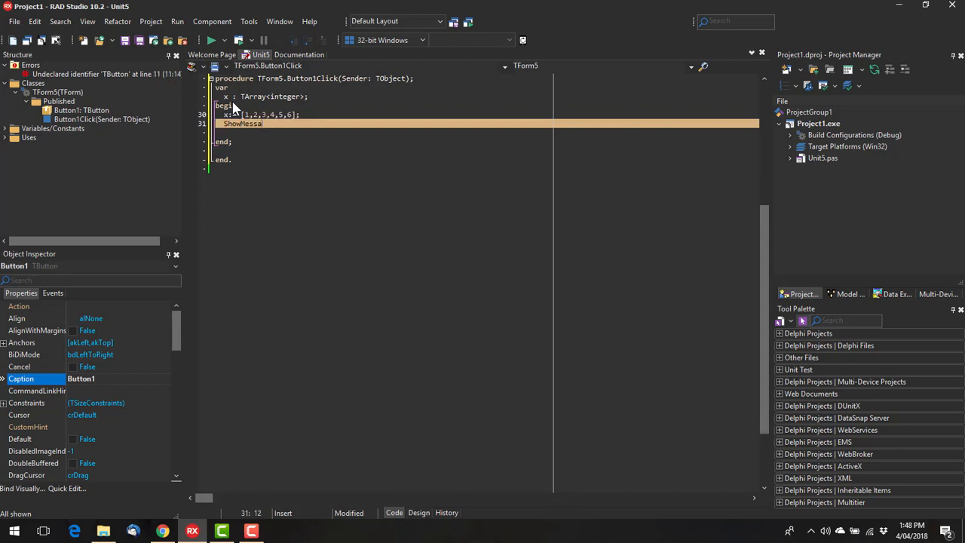
{"action": "type", "text": "ge("}
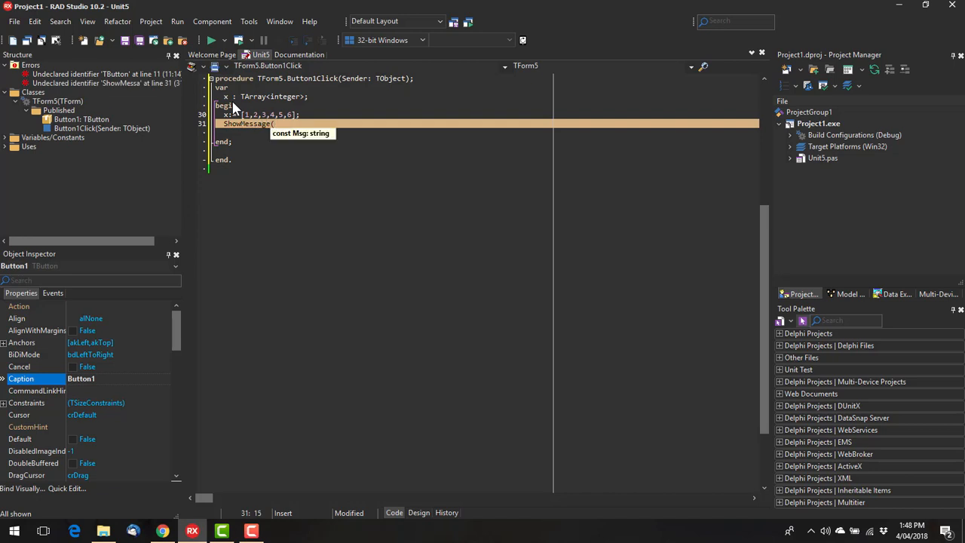
{"action": "type", "text": "(x["}
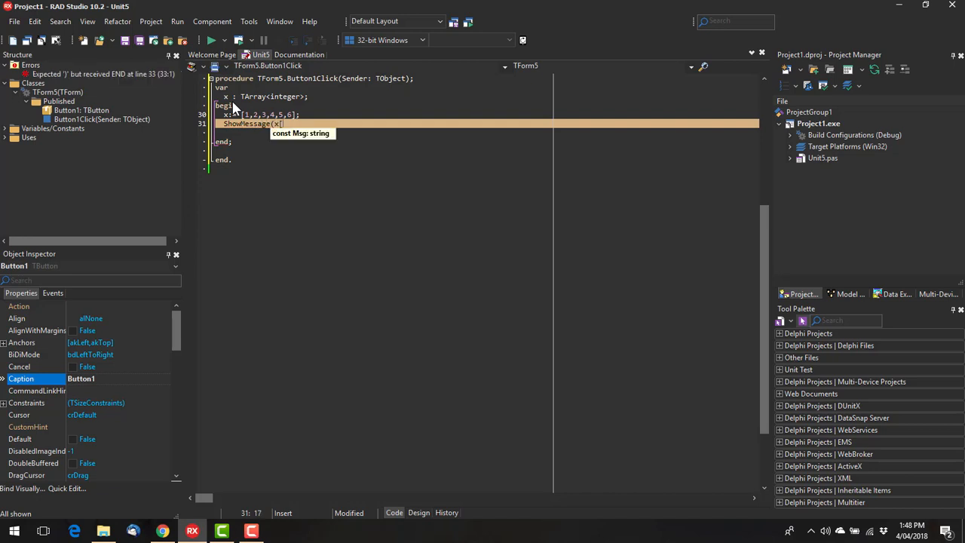
{"action": "type", "text": "3].ToString);"}
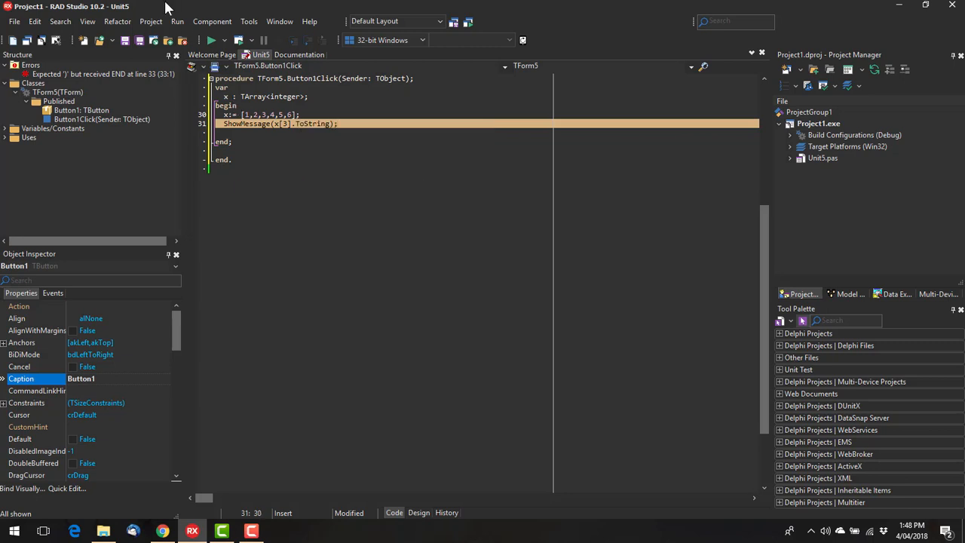
Step: Run the app, confirm Button1 shows the message 4, and close the form
{"action": "left_click", "coordinate": [211, 40]}
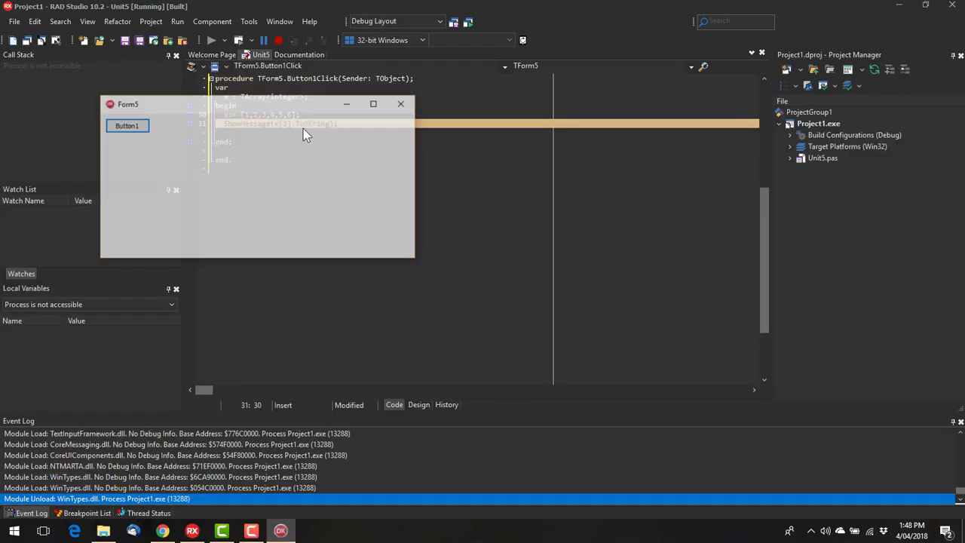
{"action": "left_click", "coordinate": [127, 125]}
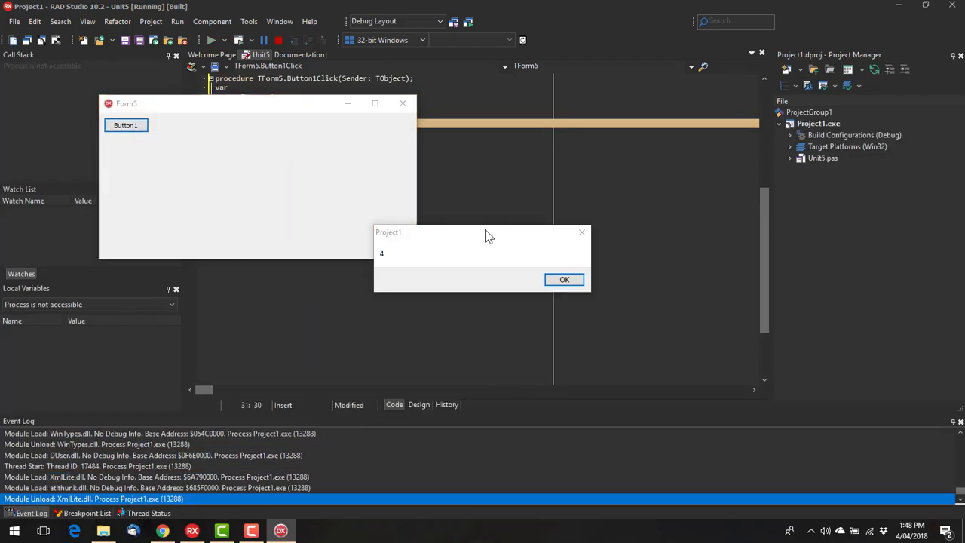
{"action": "left_click", "coordinate": [564, 280]}
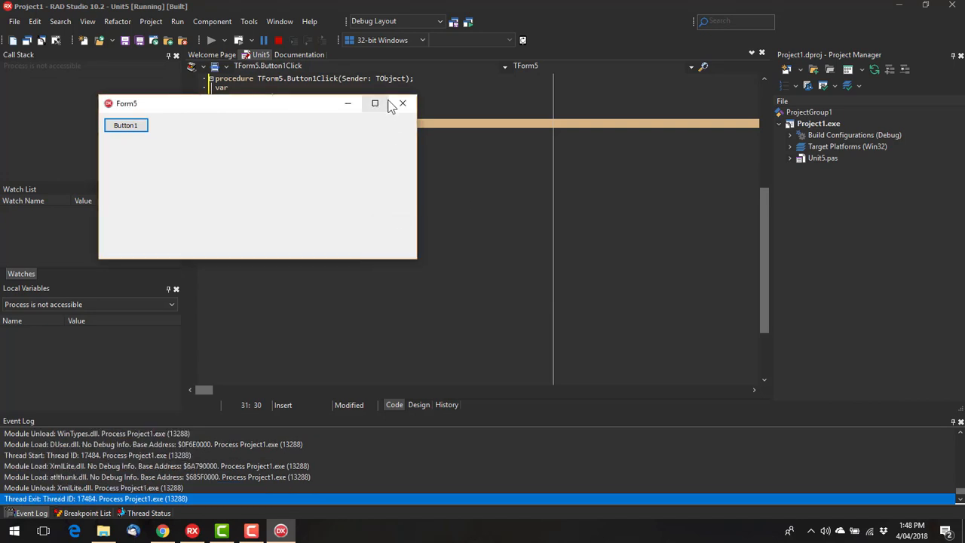
{"action": "left_click", "coordinate": [401, 103]}
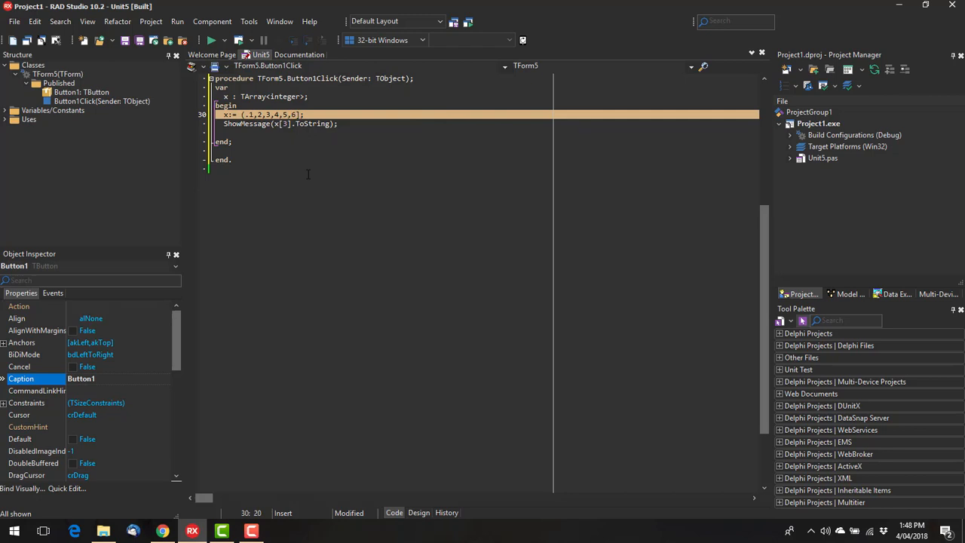
Step: Rewrite the assignment as x:= (.1,2,3,4,5,6.) and compile with Ctrl+F9
{"action": "type", "text": ".)"}
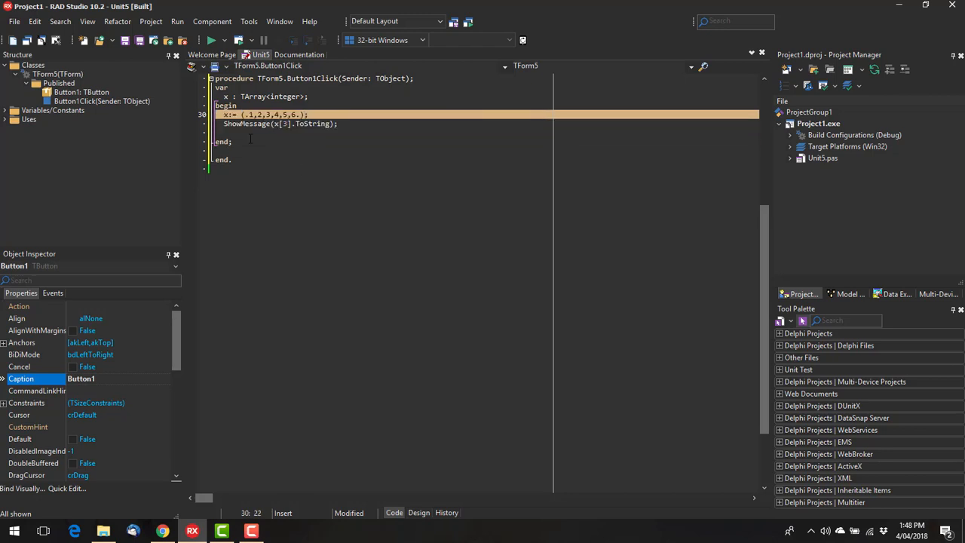
{"action": "key", "text": "ctrl+f9"}
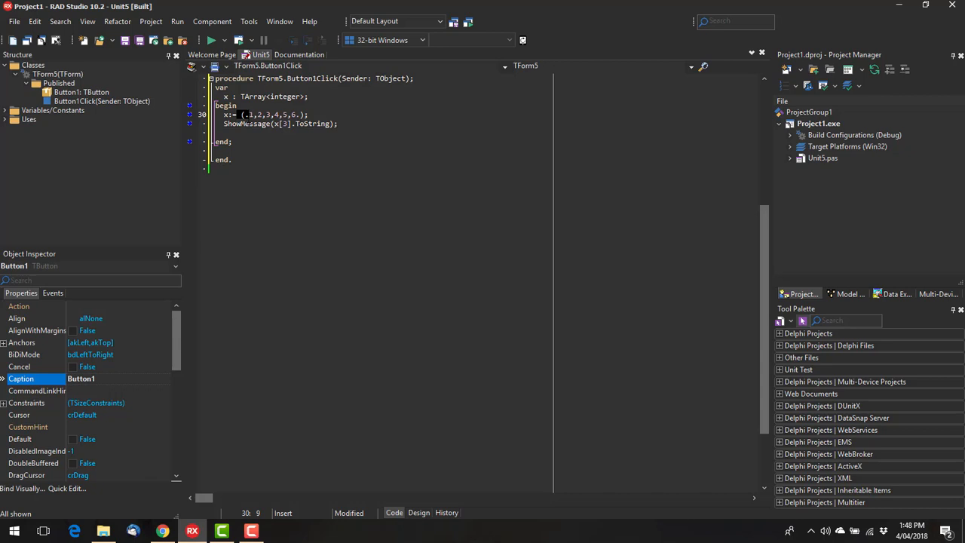
{"action": "mouse_move", "coordinate": [301, 181]}
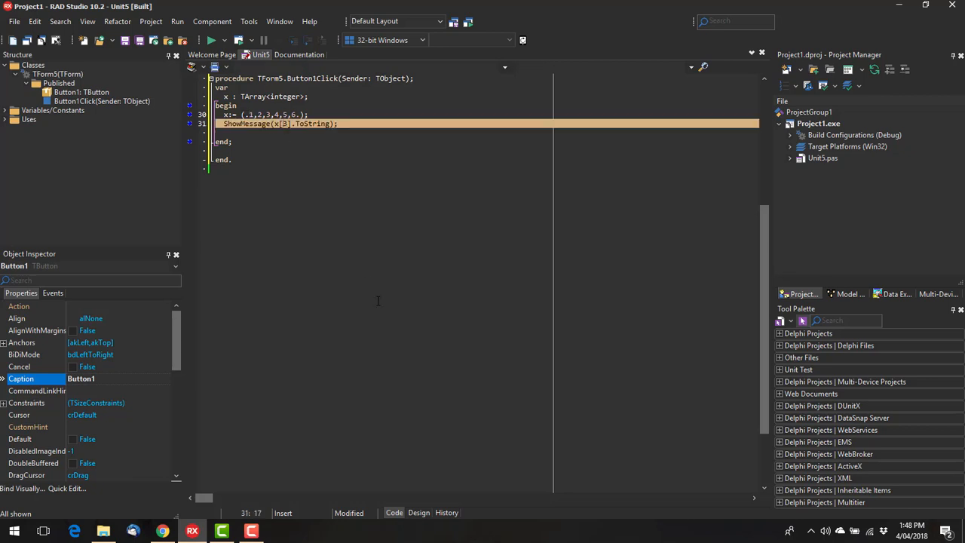
Step: Change x[3] to x(.3.) in ShowMessage and compile the project without errors
{"action": "type", "text": ".3.)"}
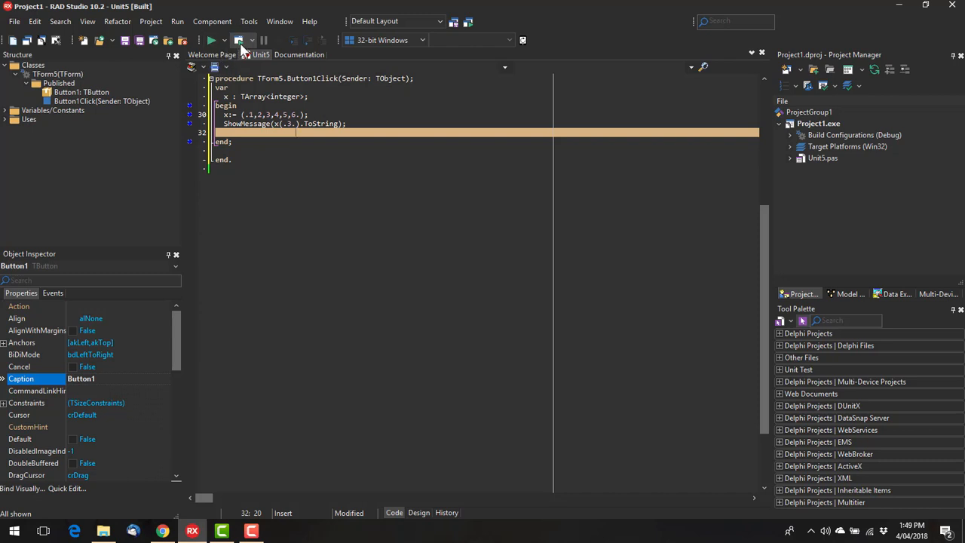
{"action": "left_click", "coordinate": [212, 39]}
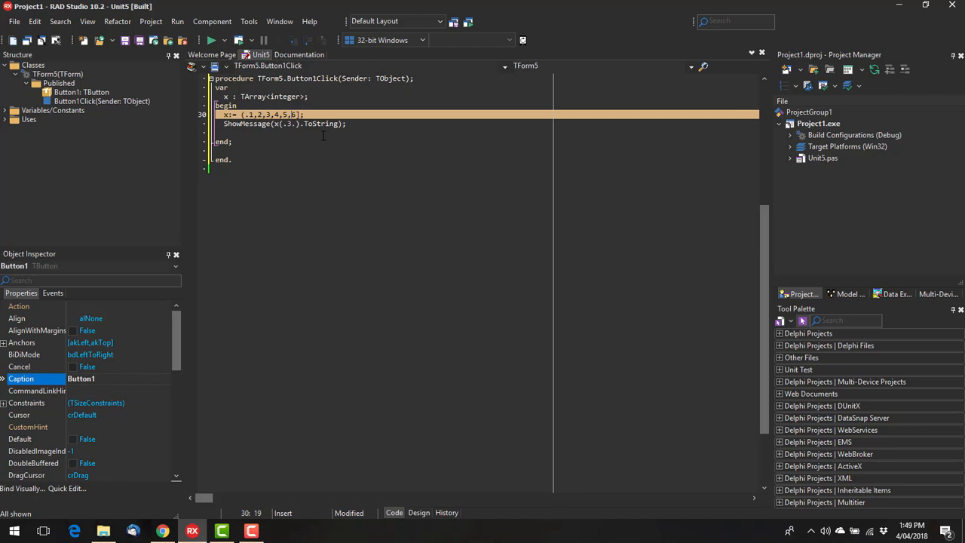
{"action": "key", "text": "ctrl+f9"}
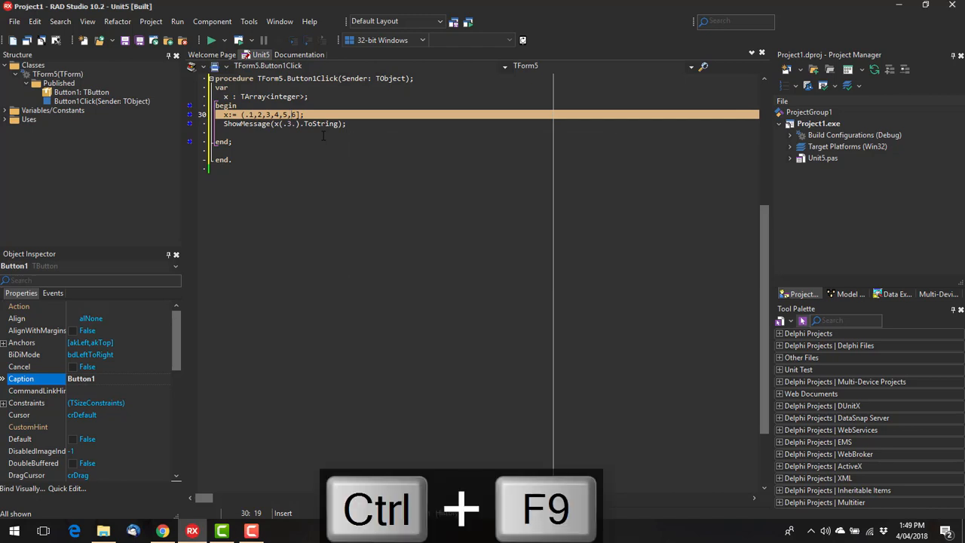
{"action": "key", "text": "ctrl+f9"}
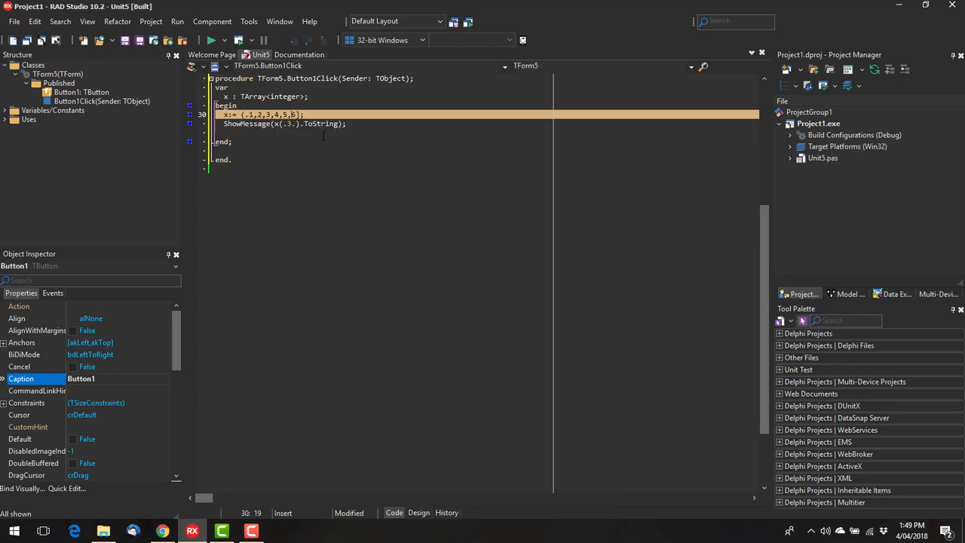